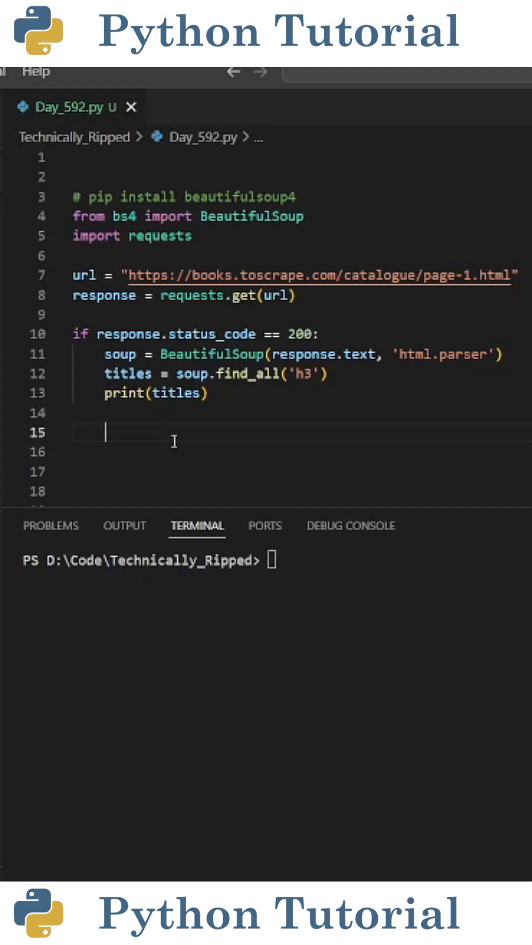
click(518, 276)
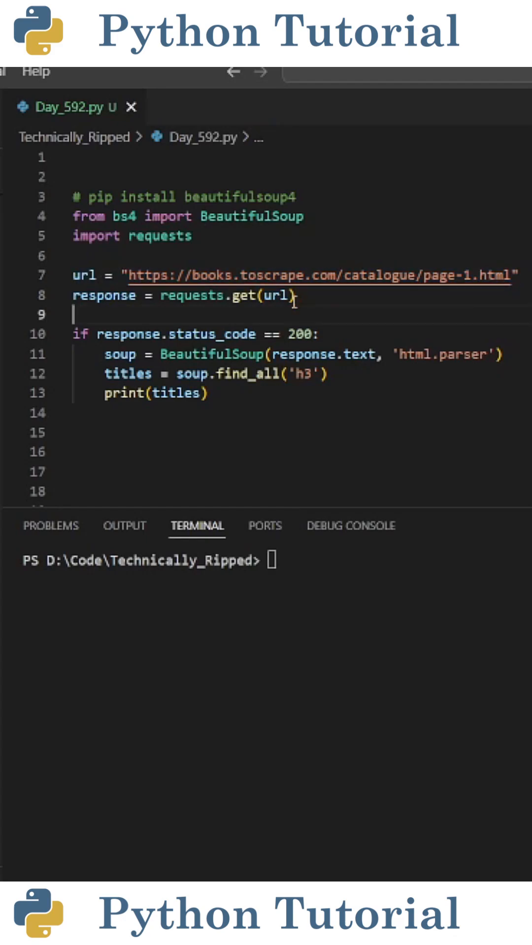
double_click(104, 295)
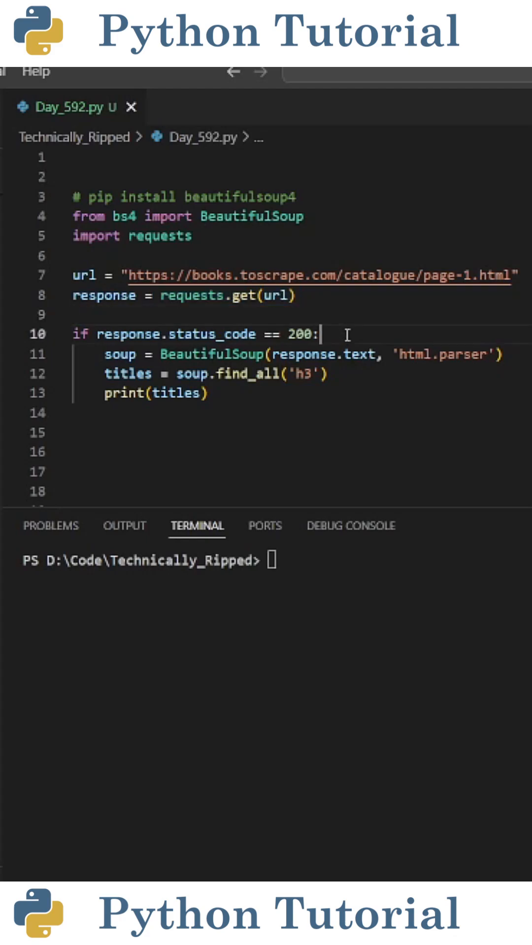
triple_click(193, 334)
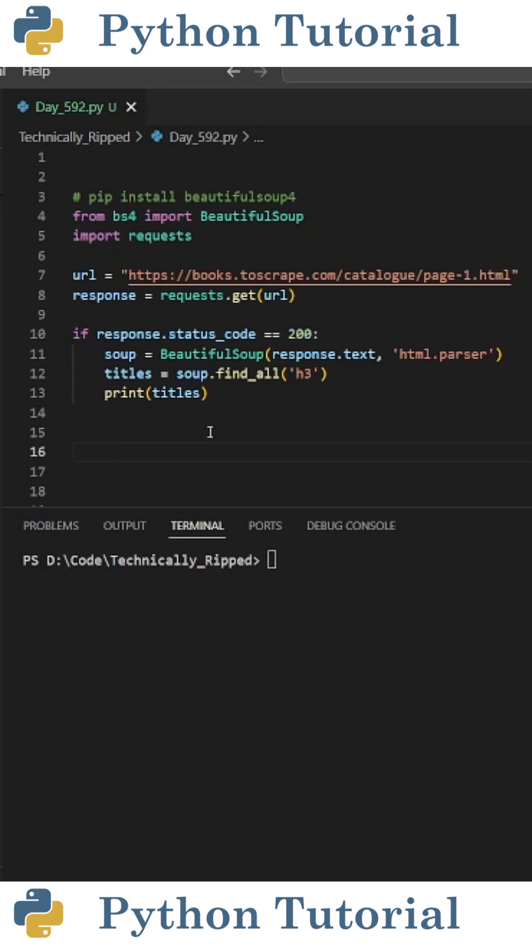
double_click(120, 354)
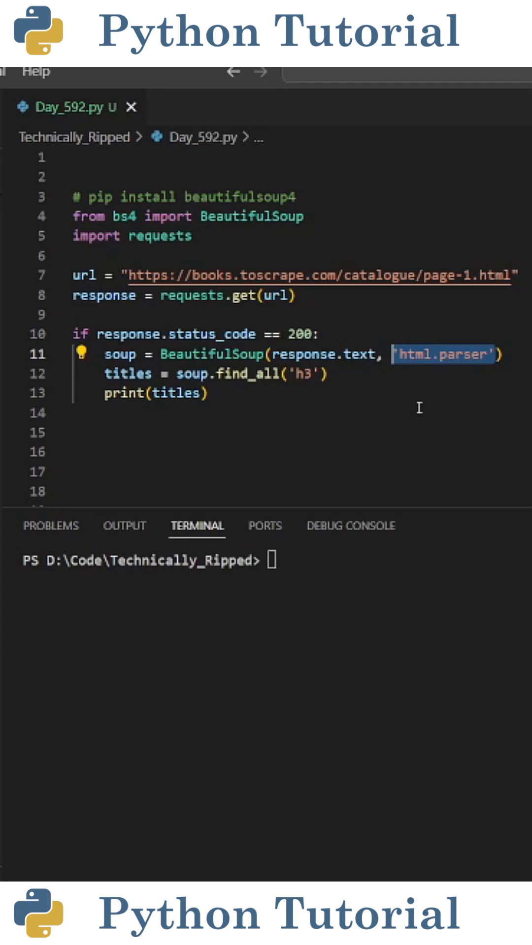
click(263, 413)
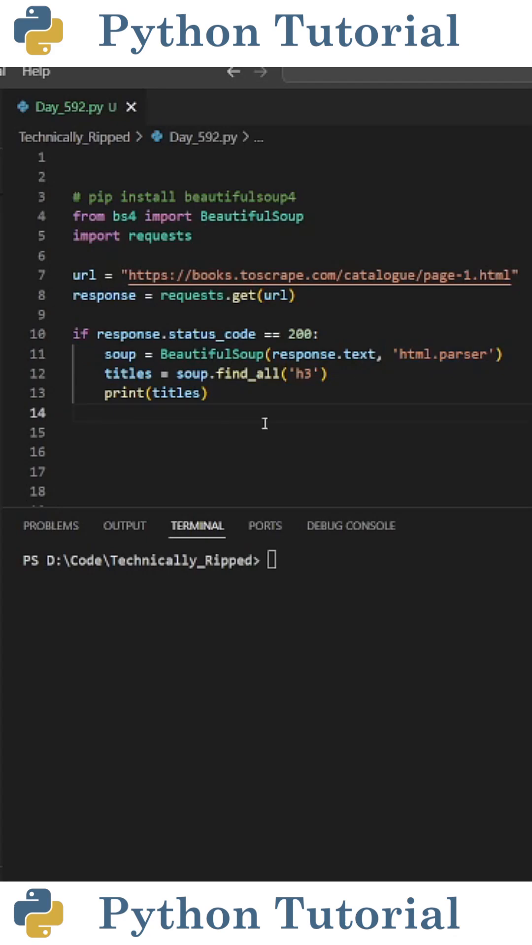
double_click(127, 374)
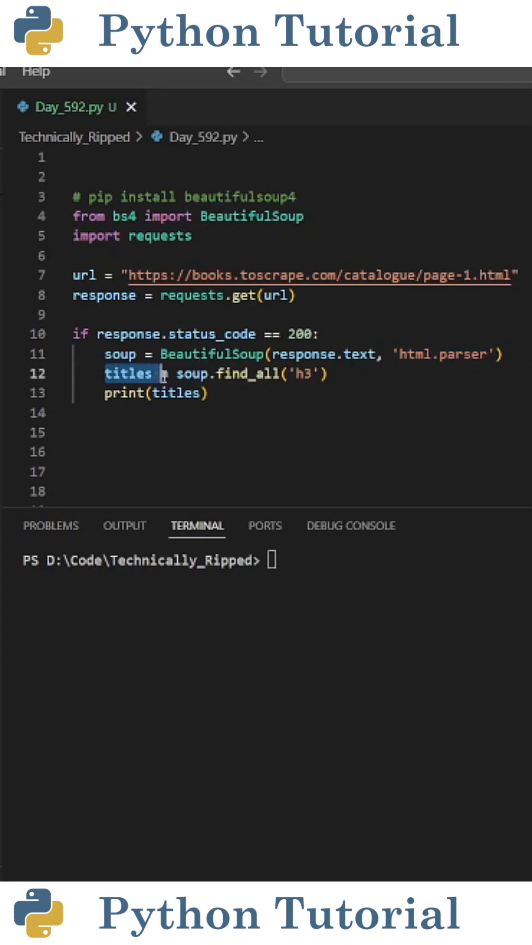